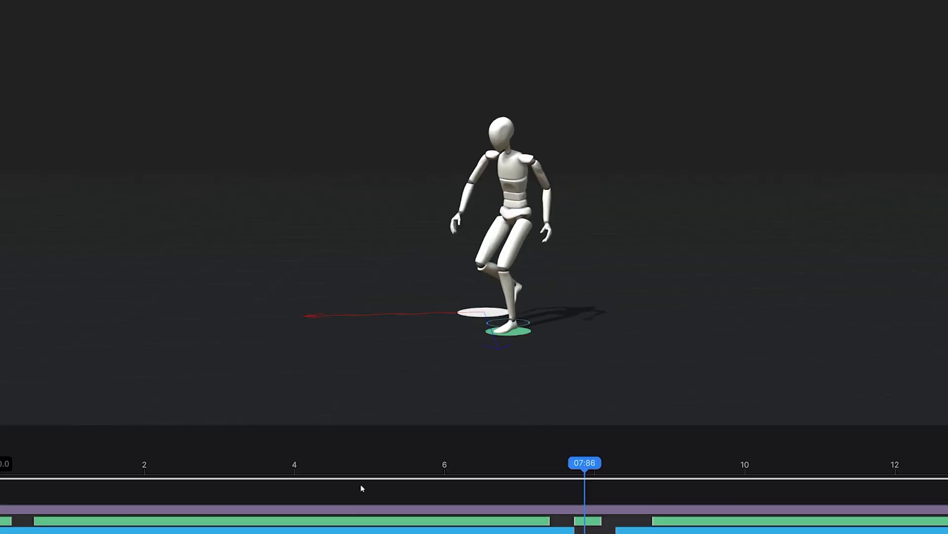
Return from the mannequin animation to the Home dashboard.
click(791, 50)
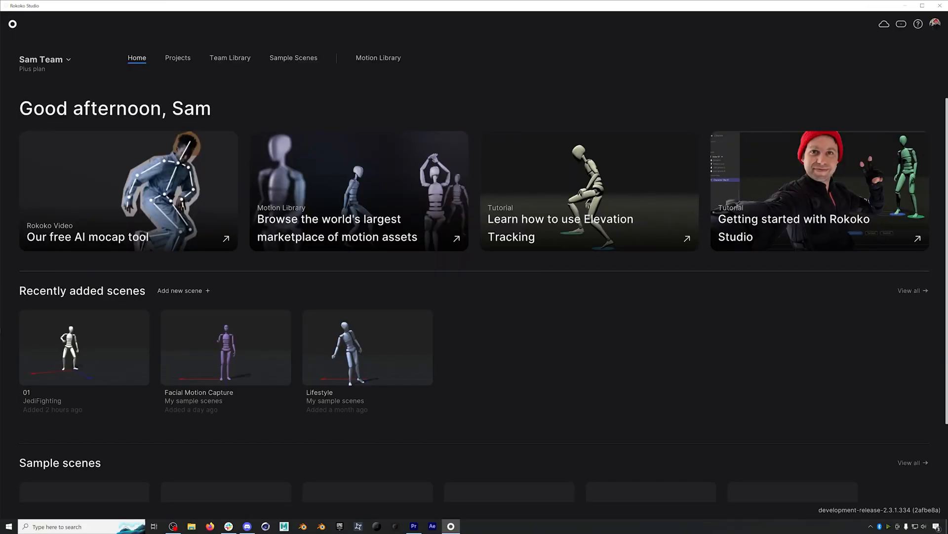
mouse_move(536, 369)
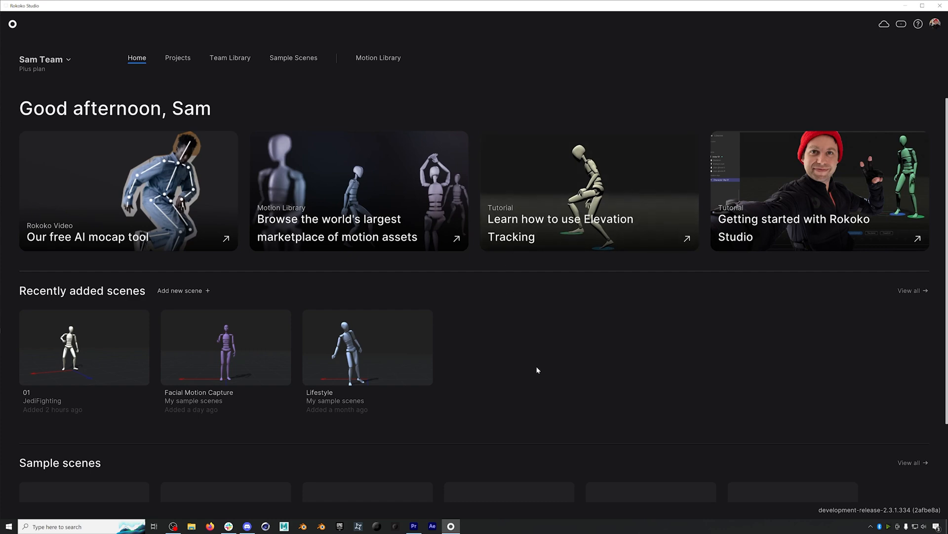
Open the Lifestyle sample scene from Recently added scenes.
double_click(366, 347)
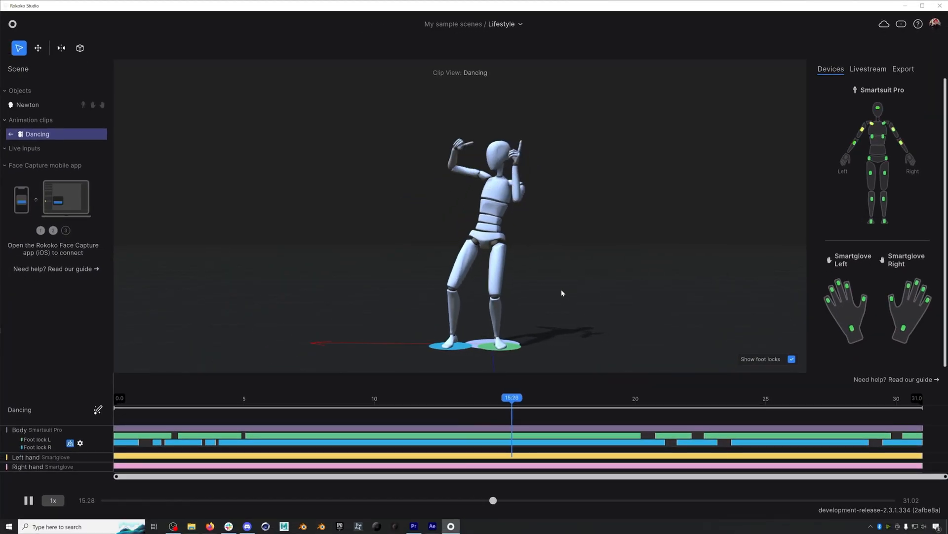
Leave the Lifestyle scene via the home icon at the top-left.
click(37, 134)
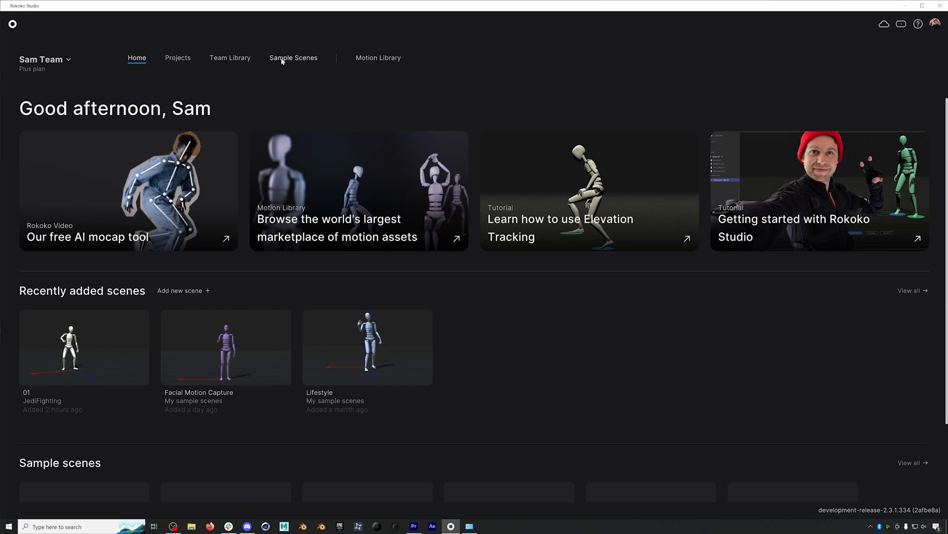
Browse the Motion Library, then turn the trimmed karate video into an animation.
click(377, 57)
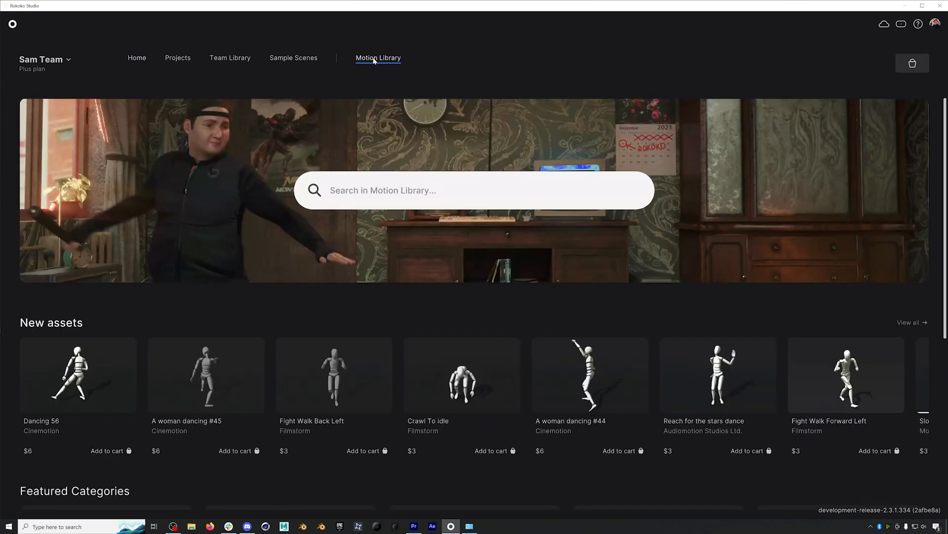
scroll(down, 3)
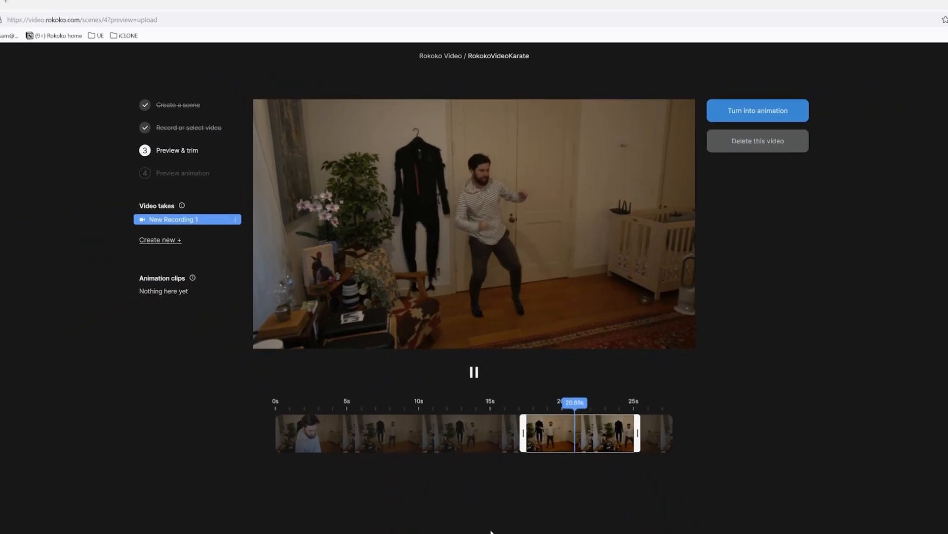
click(757, 110)
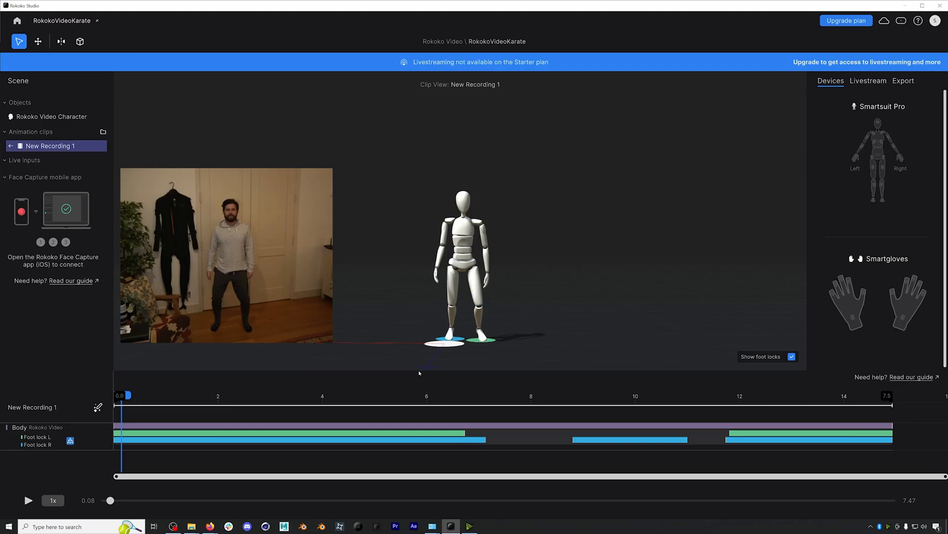
Play back the karate recording and view Smartsuit Pro II diagnostics.
click(28, 500)
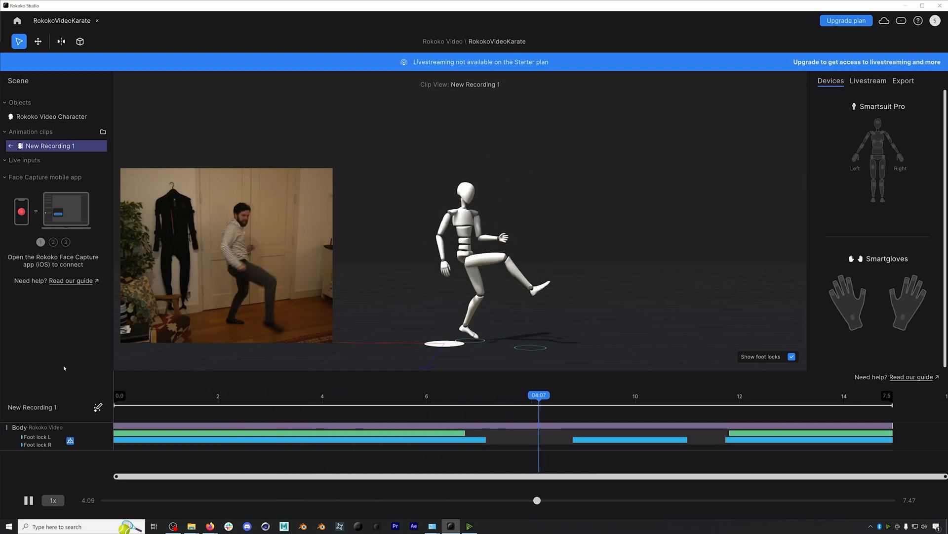
click(27, 499)
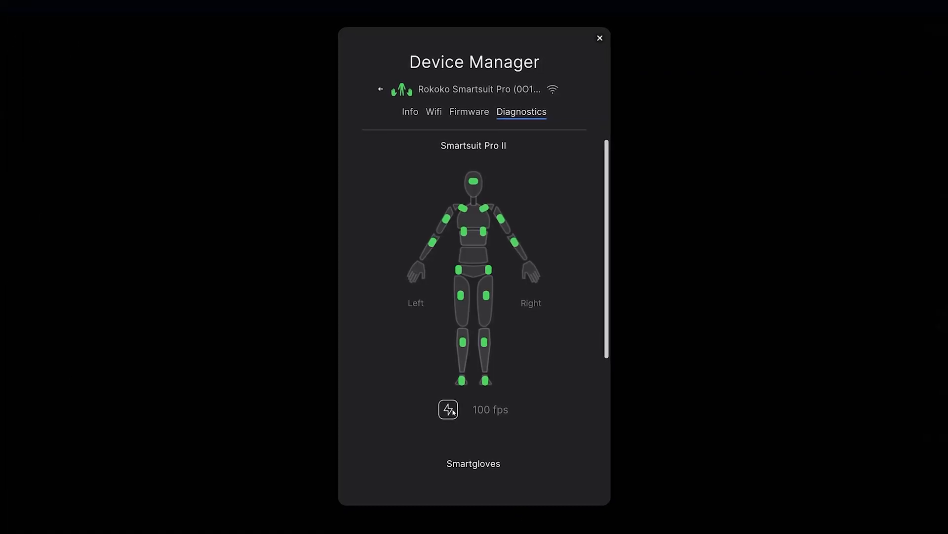
Make a white new actor and check firmware is at 2.7.2-r.
click(447, 409)
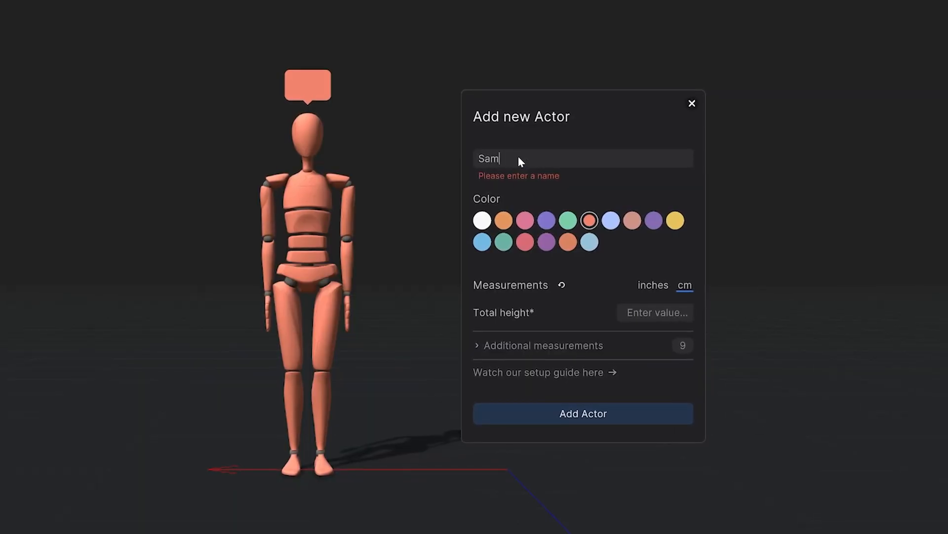
click(481, 221)
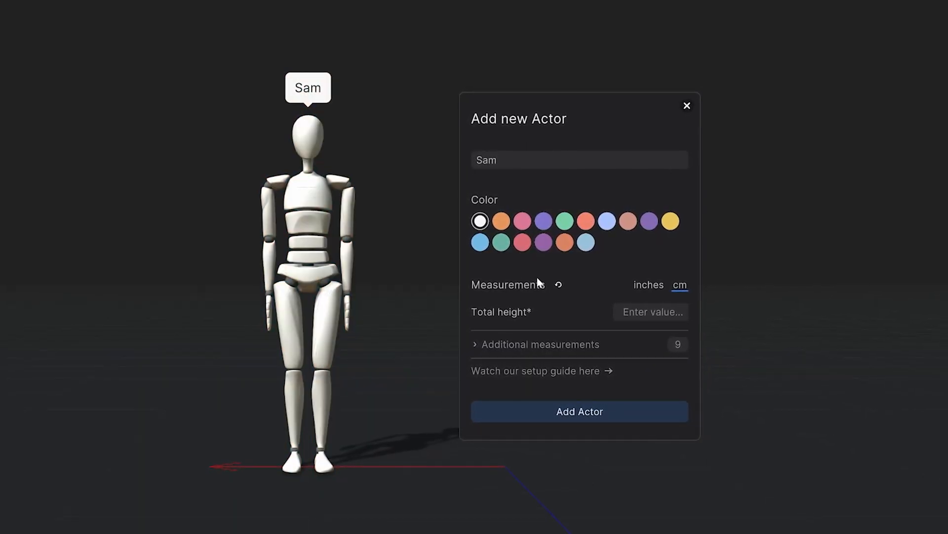
click(648, 285)
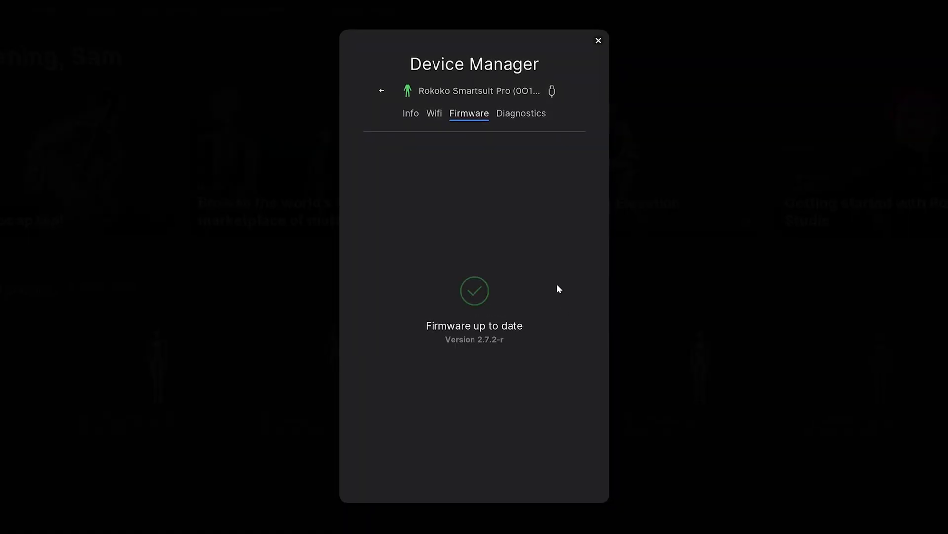
Rename the Smartsuit Pro device to 'Sam's' in Device Manager's Info tab.
click(411, 113)
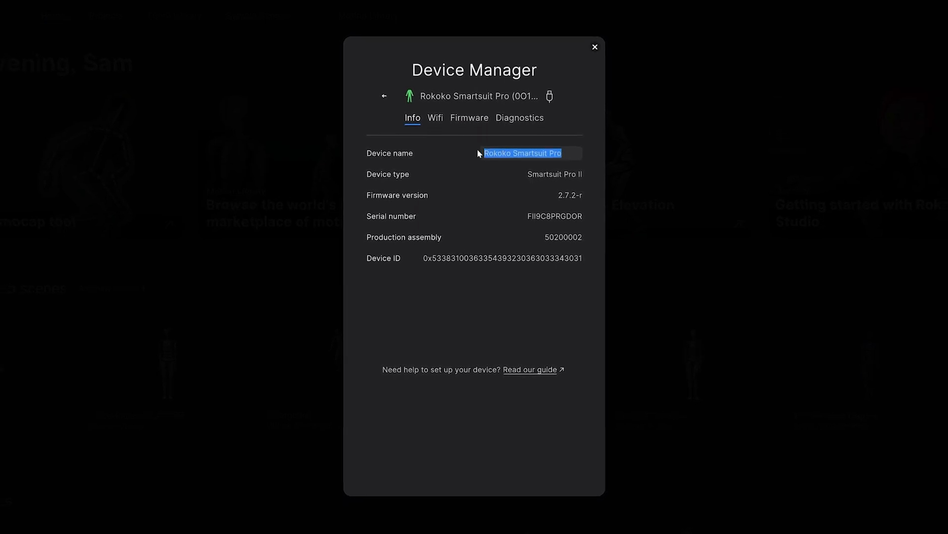
text(Sam's)
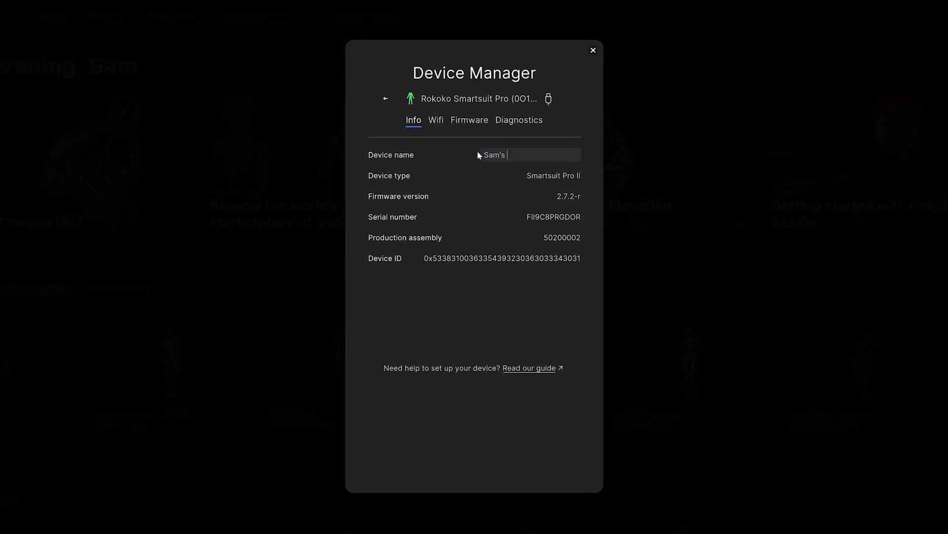
click(593, 51)
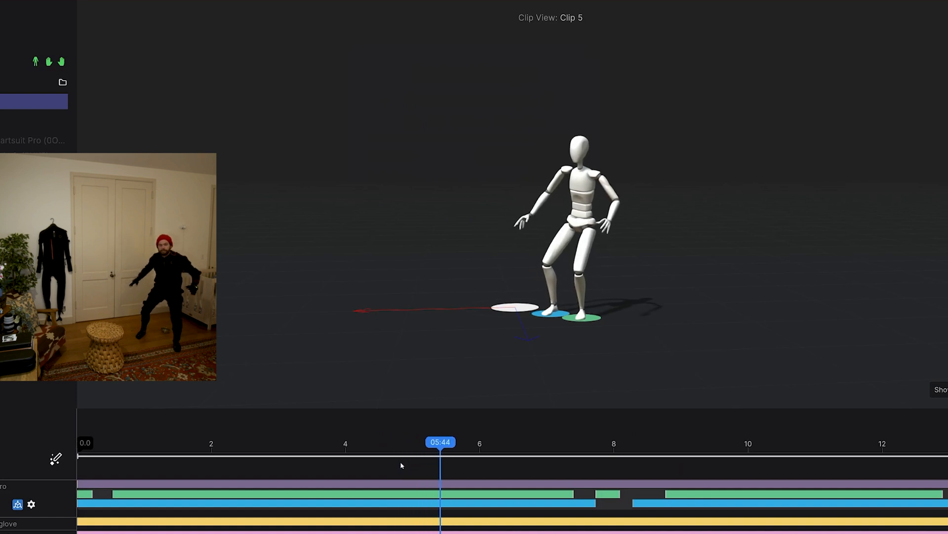
Show FBX export settings and open the skeleton preset list, still on Mixamo.
click(575, 442)
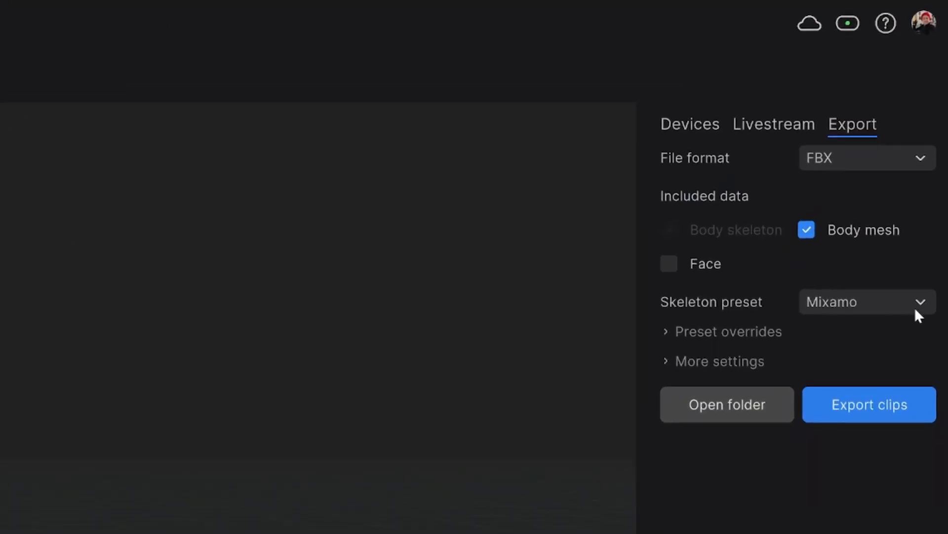
click(866, 302)
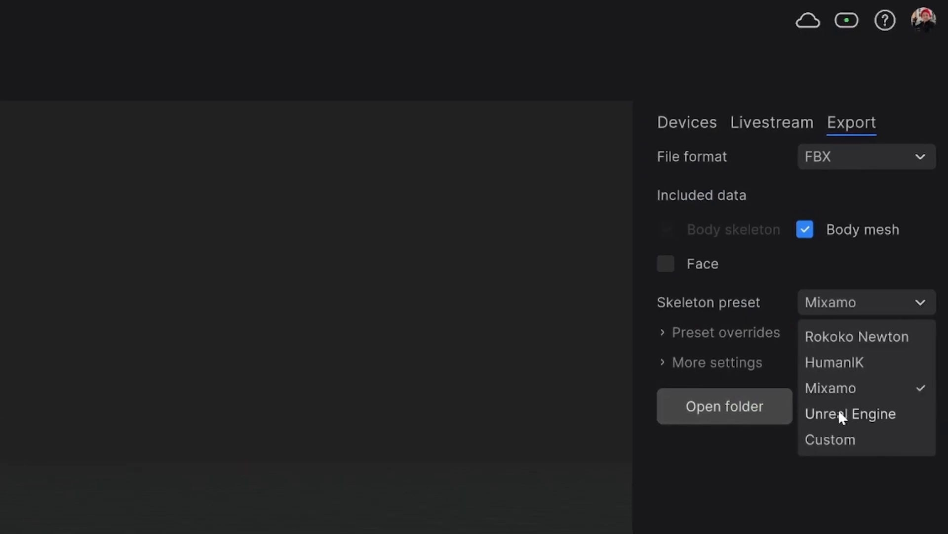